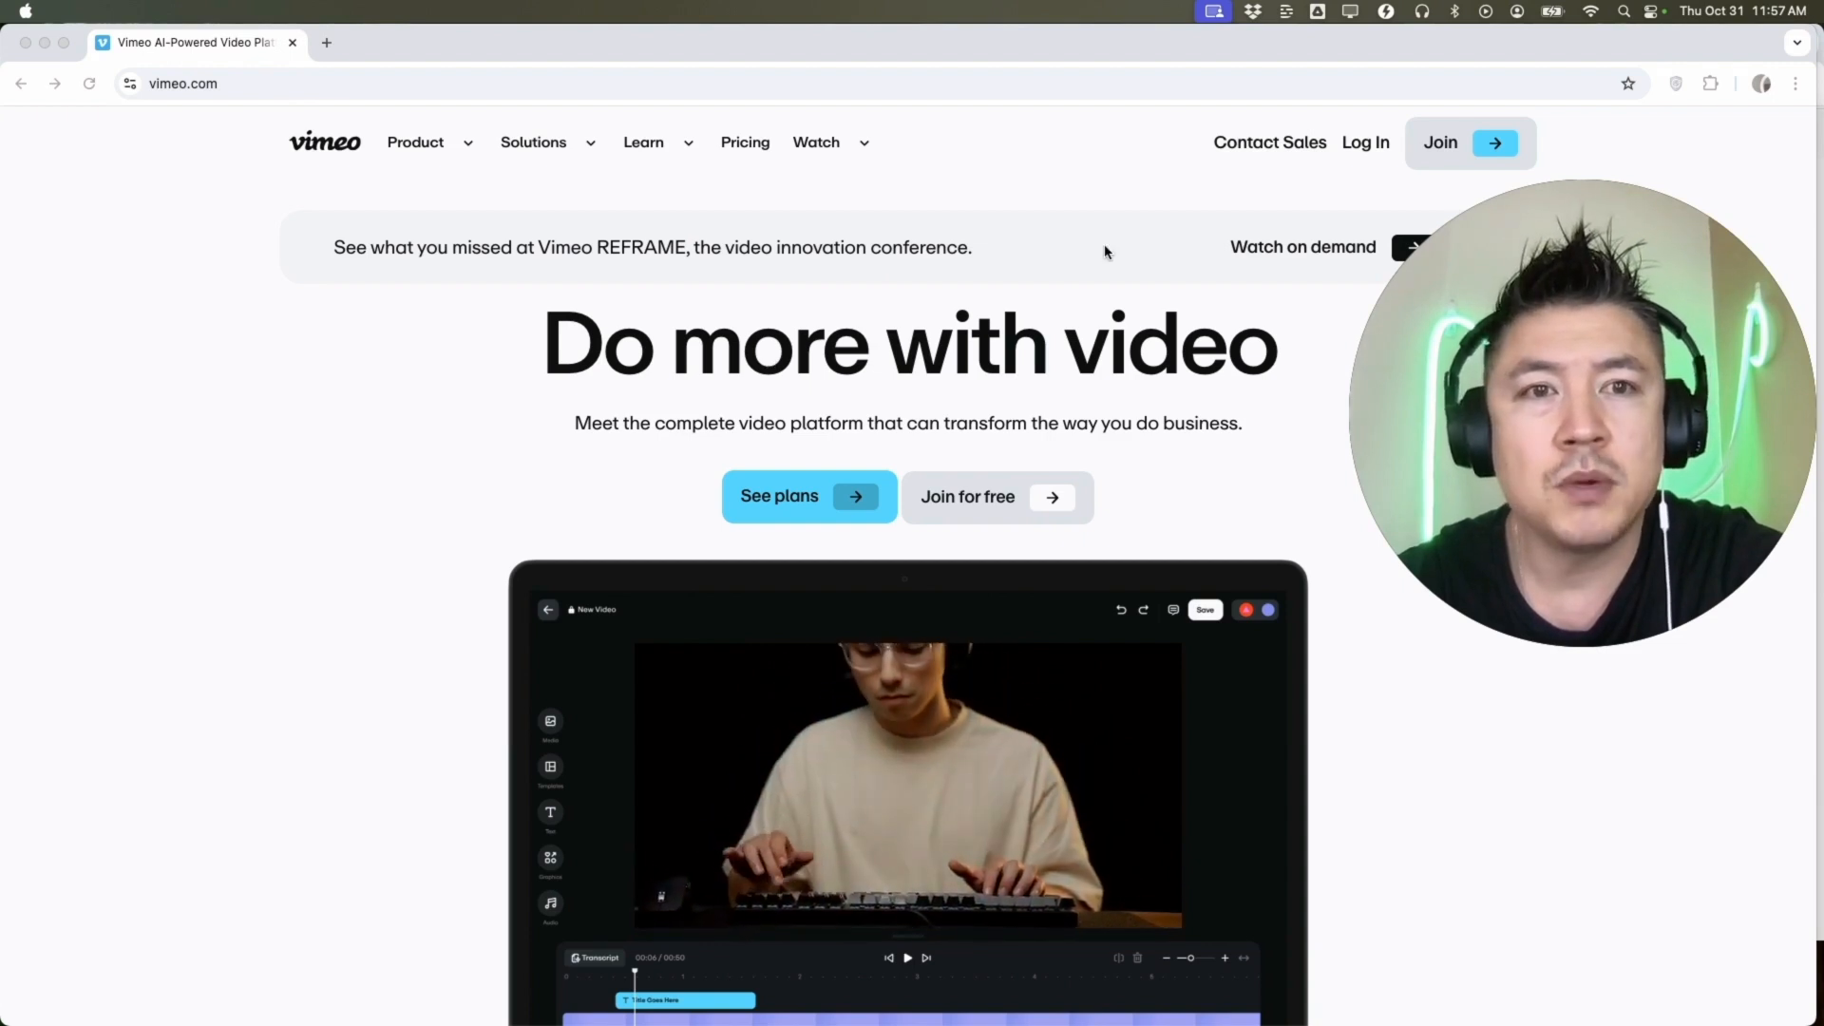
Sign up for a free Vimeo account with an email, name and password, choosing 'Market my business'.
{"action": "left_click", "coordinate": [967, 496]}
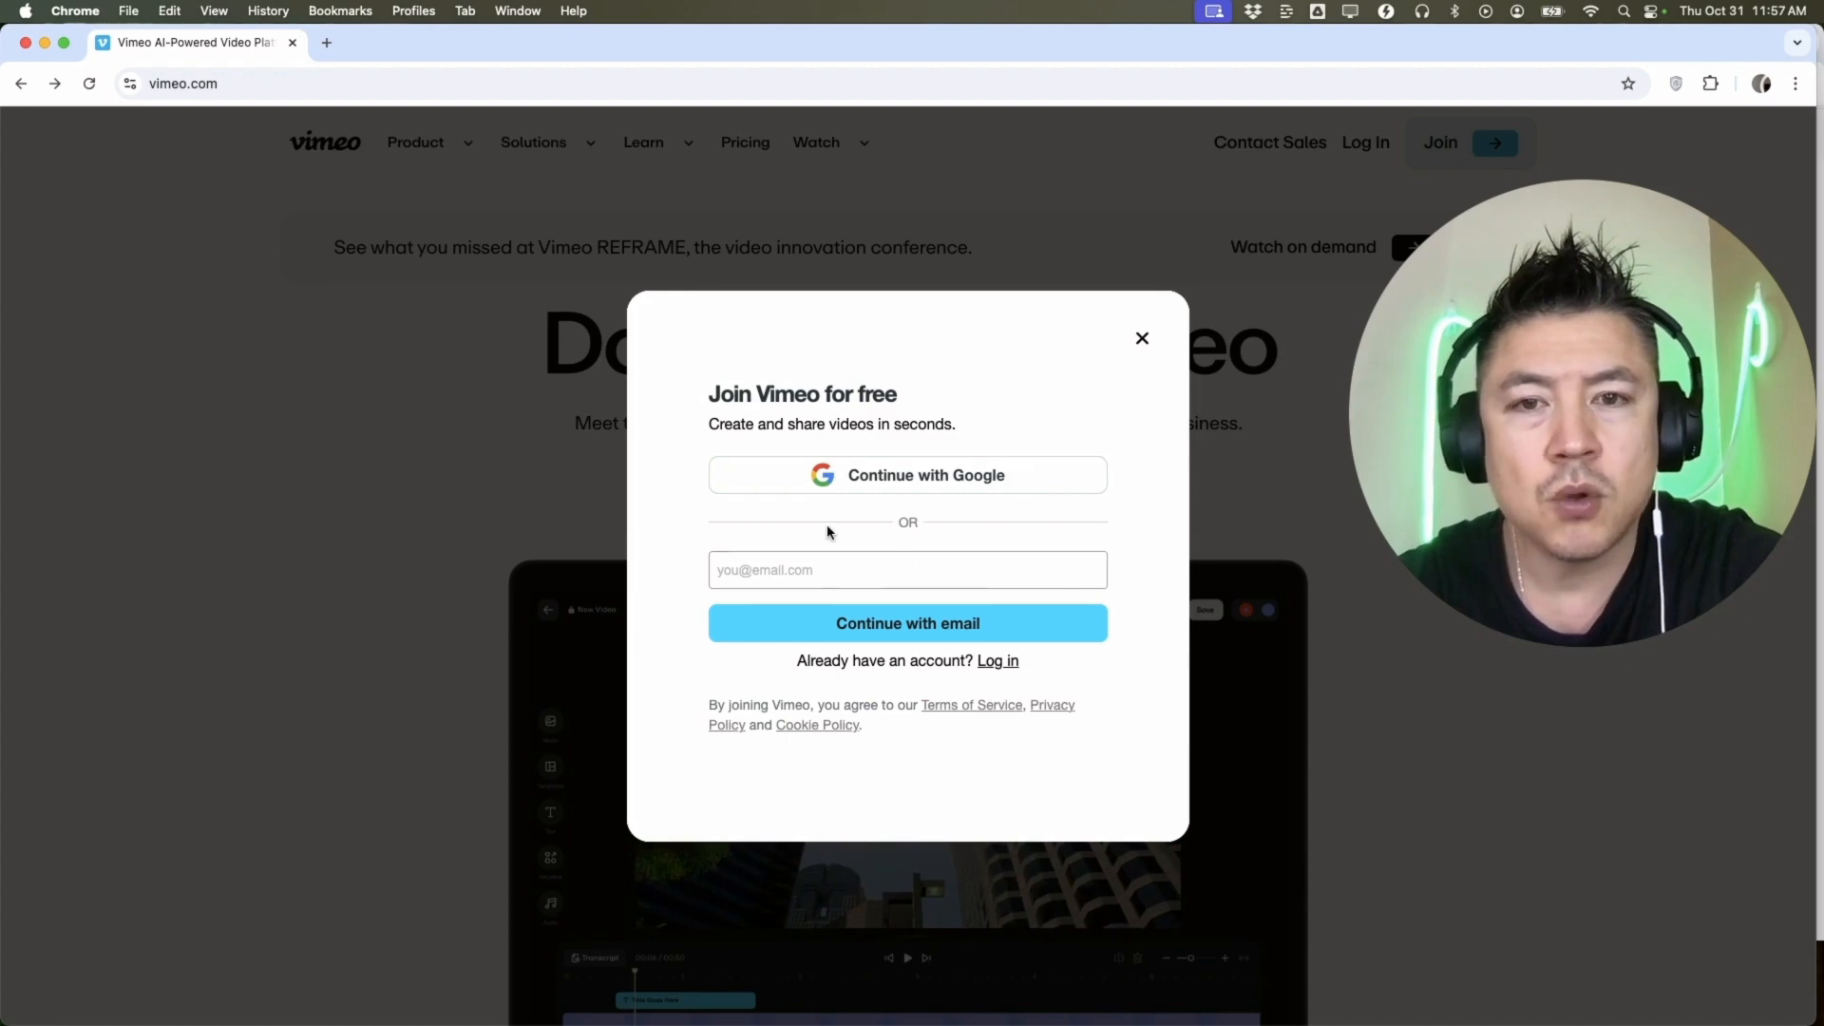
{"action": "left_click", "coordinate": [907, 569]}
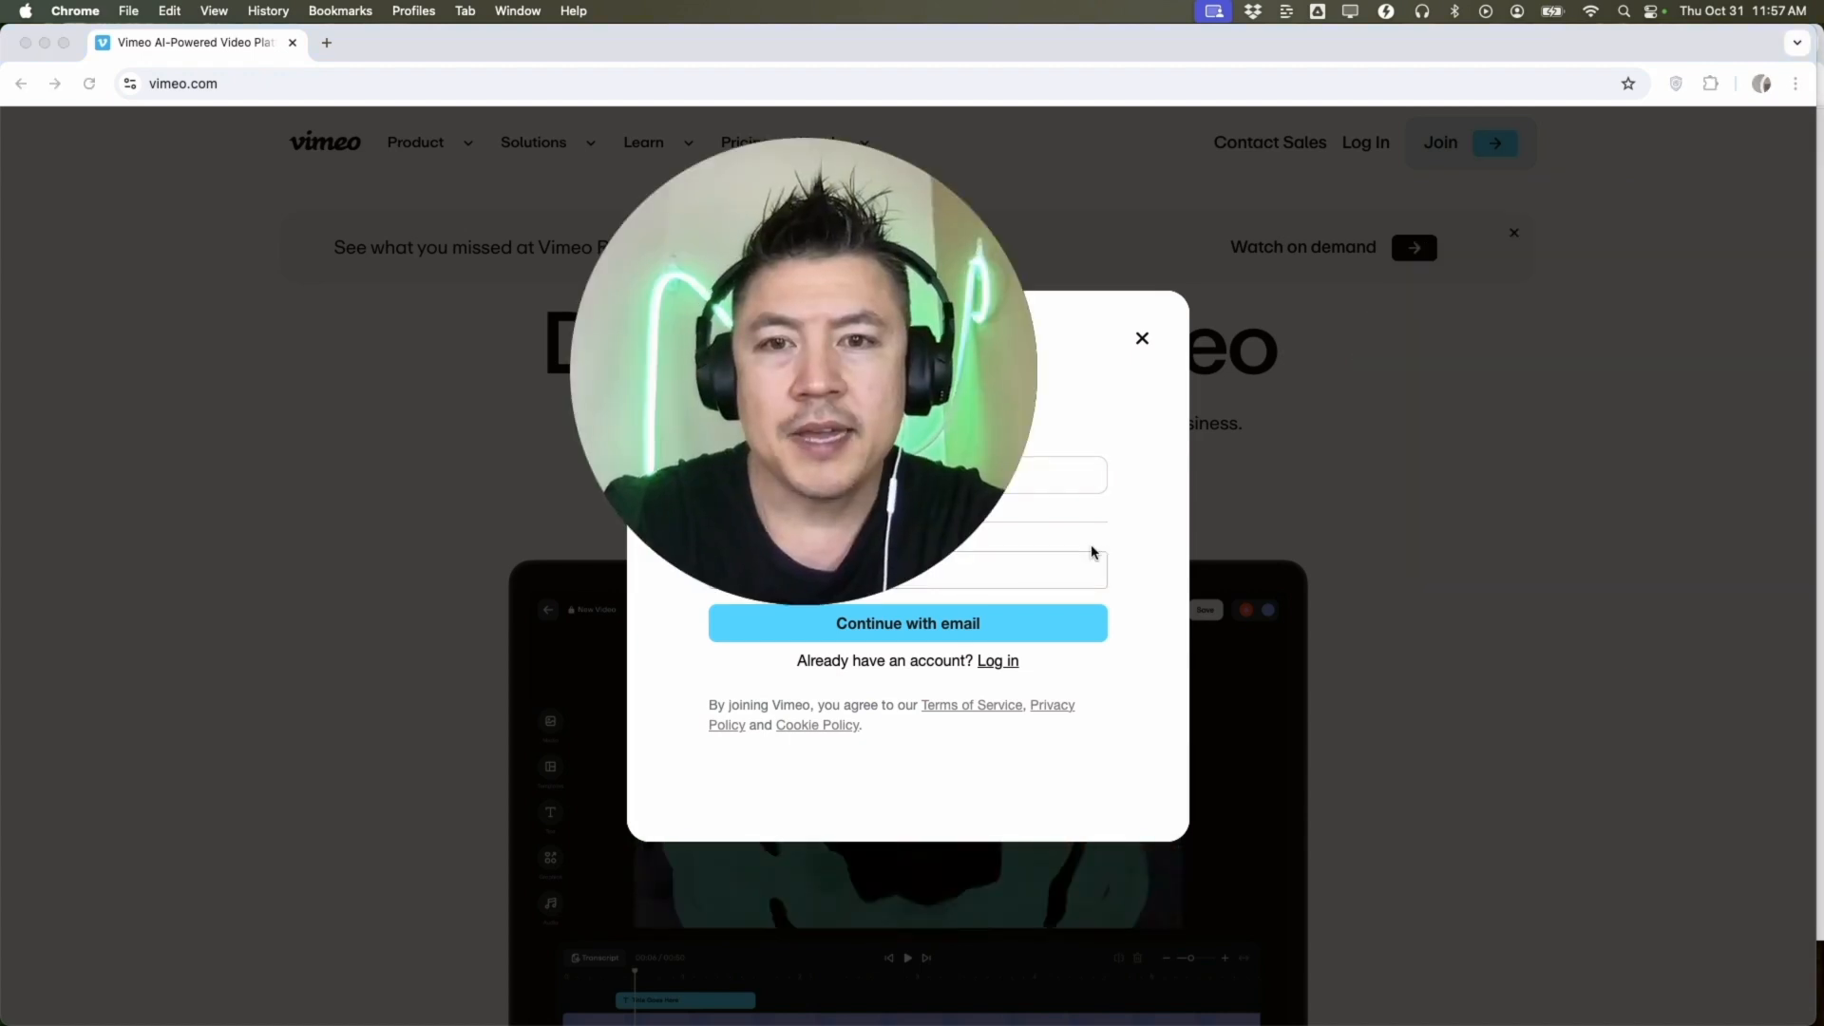
{"action": "left_click", "coordinate": [907, 624]}
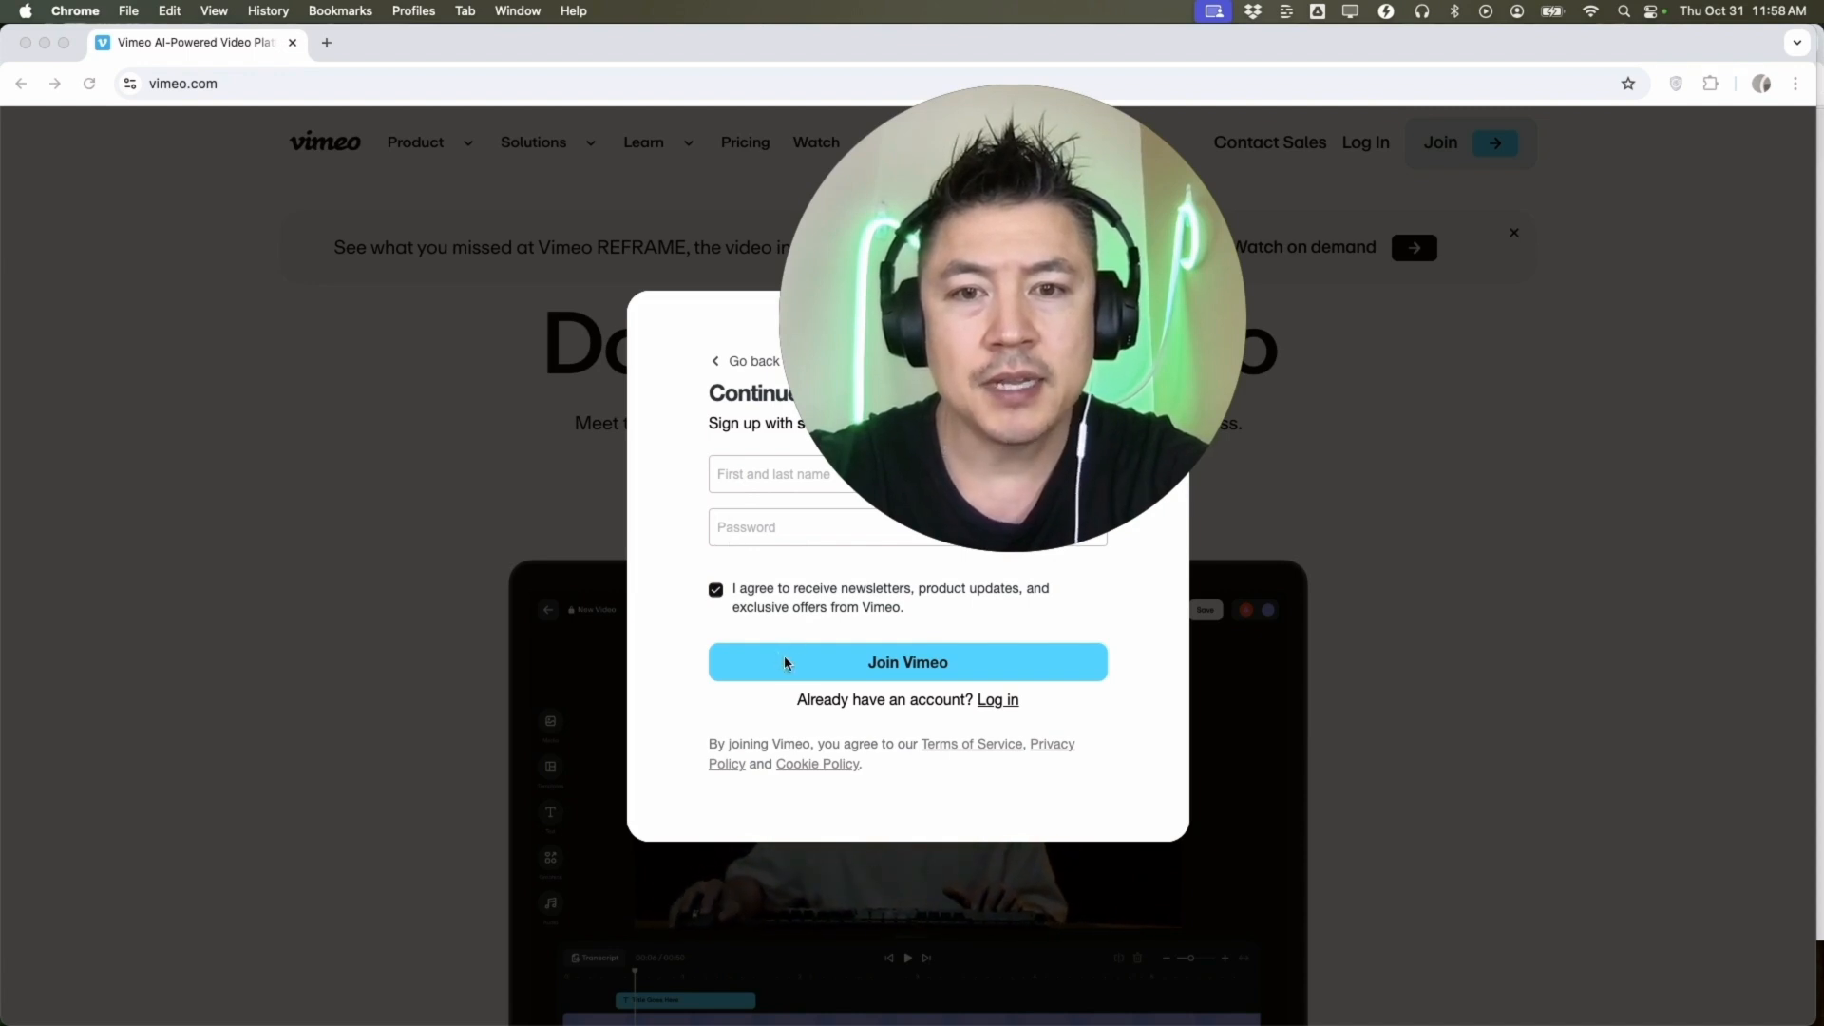
{"action": "left_click", "coordinate": [907, 661]}
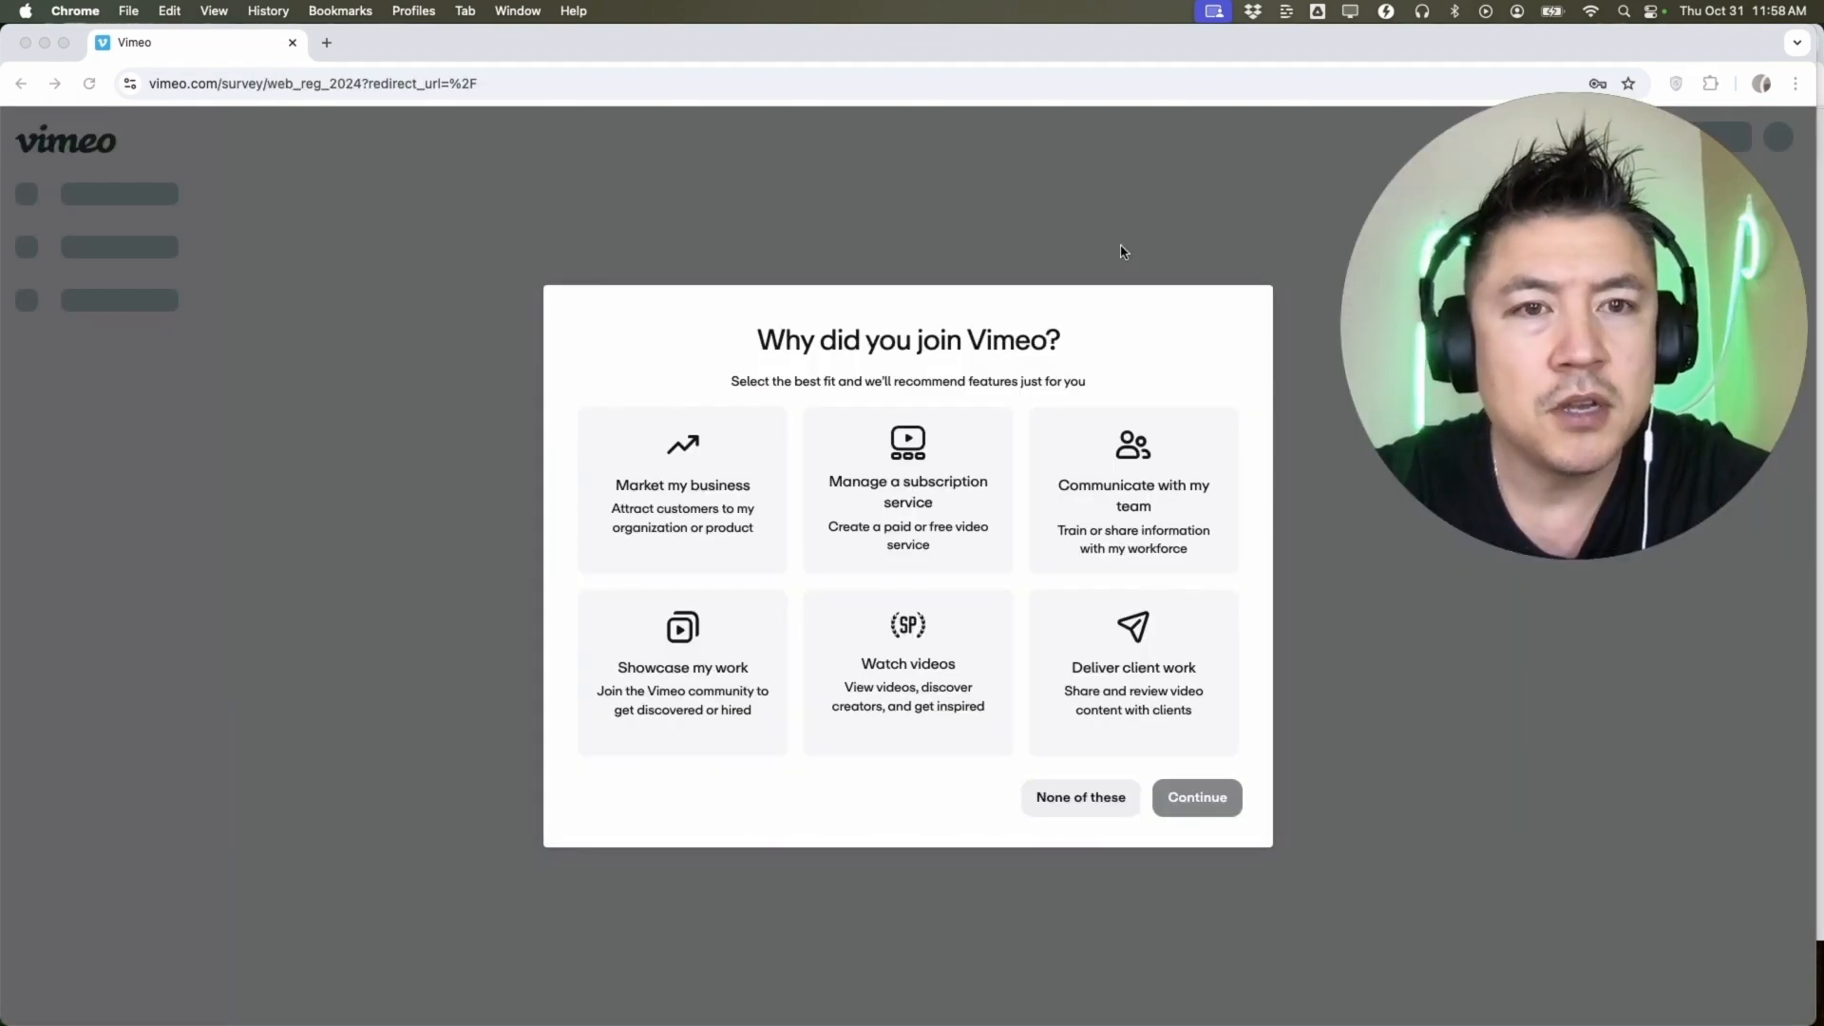
{"action": "mouse_move", "coordinate": [707, 334]}
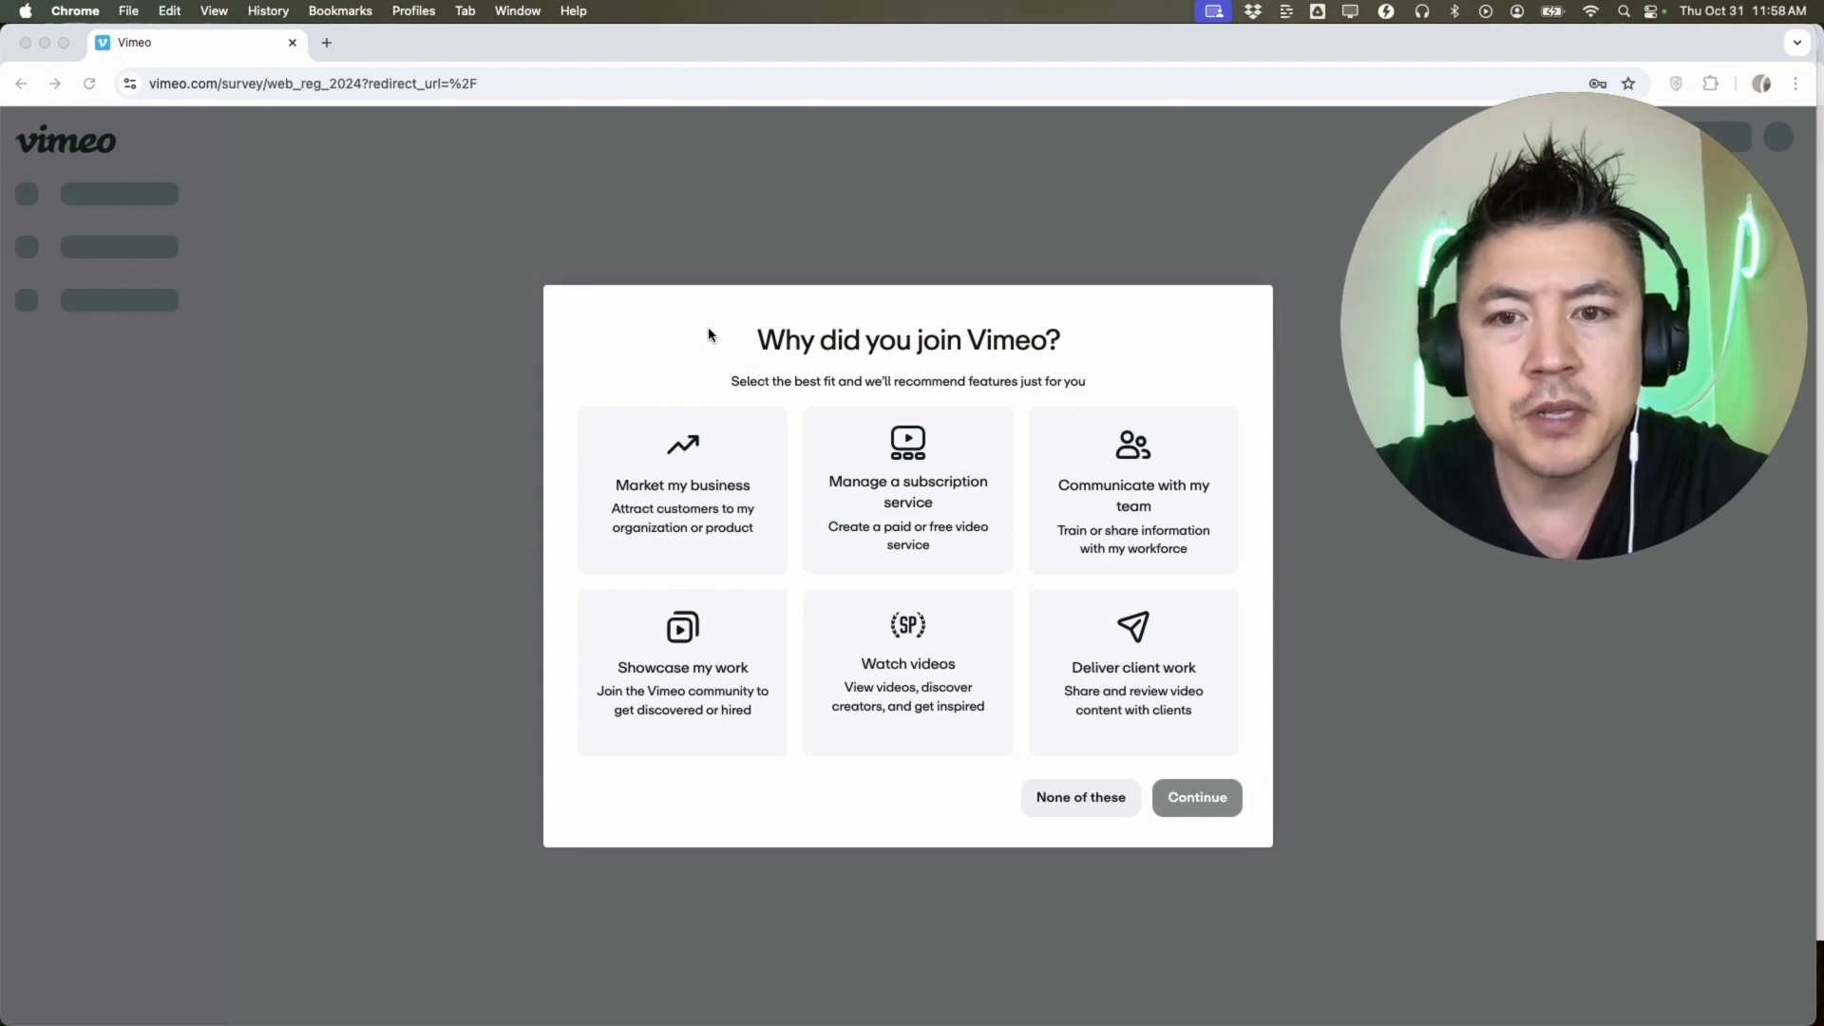
{"action": "left_click", "coordinate": [683, 488]}
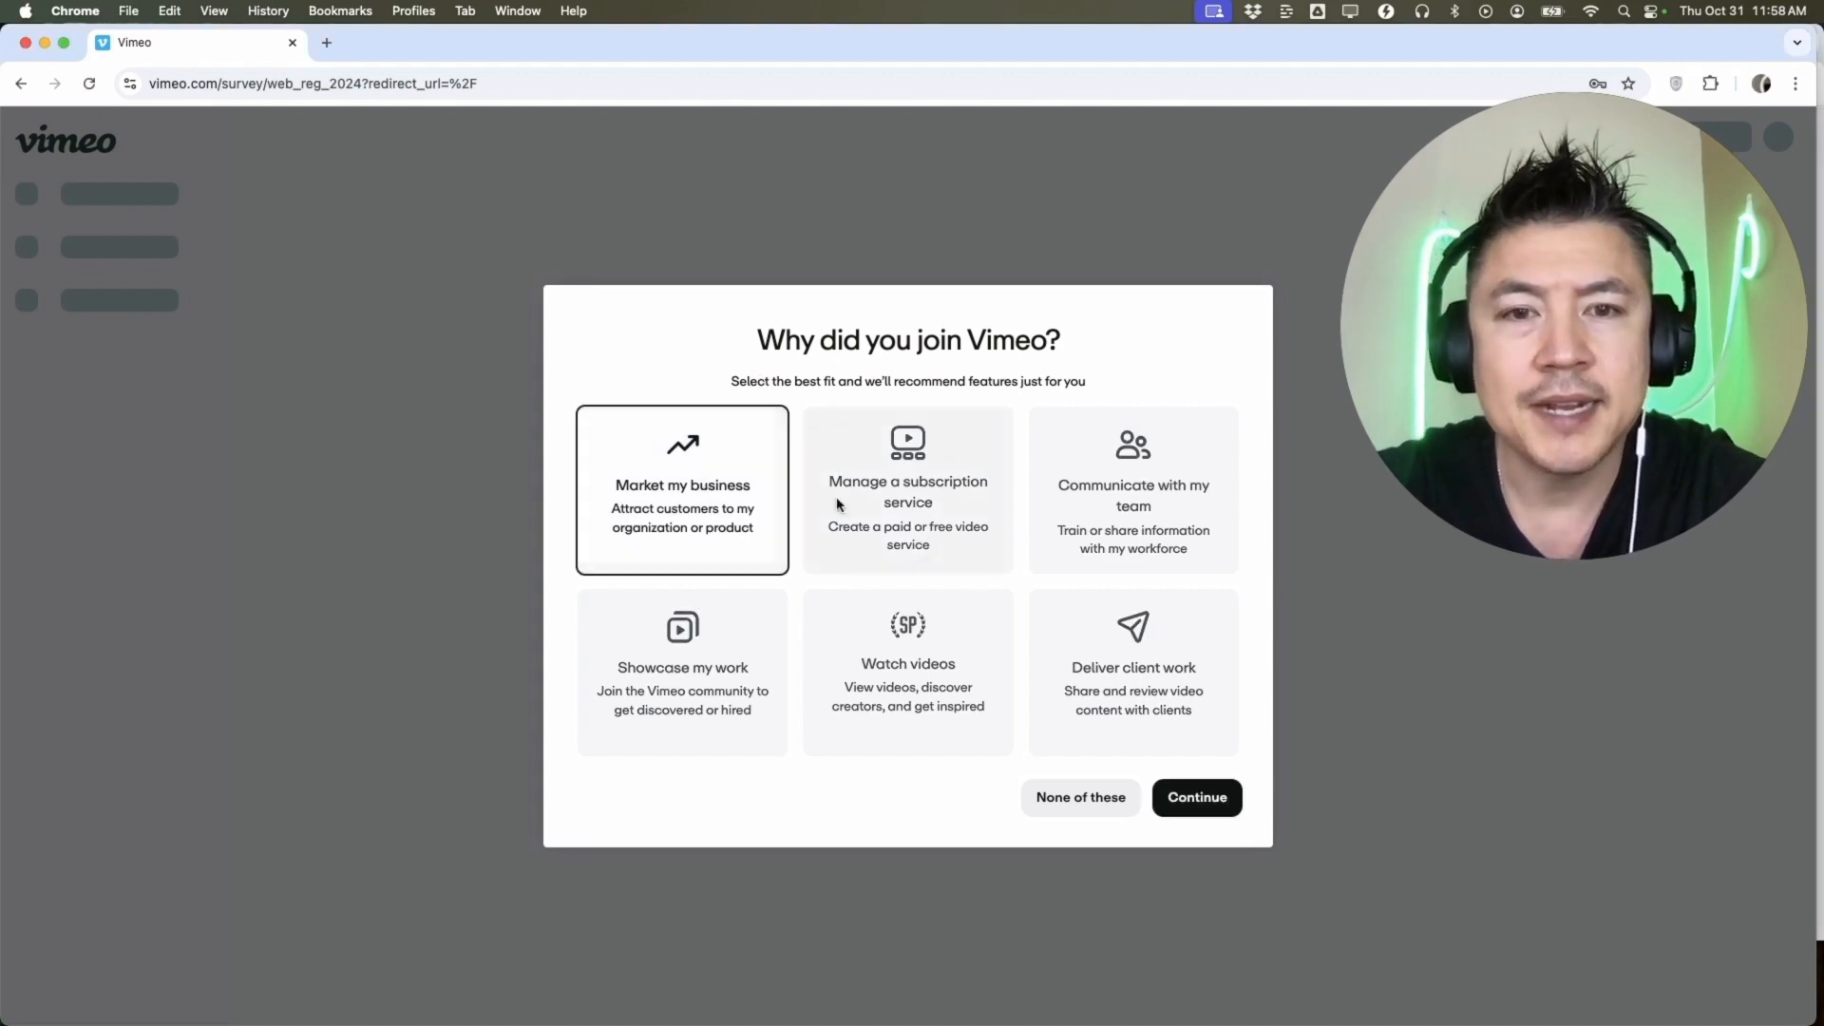
Submit the joining survey and dismiss the upgrade-plans offer to reach the free home dashboard.
{"action": "left_click", "coordinate": [1195, 796]}
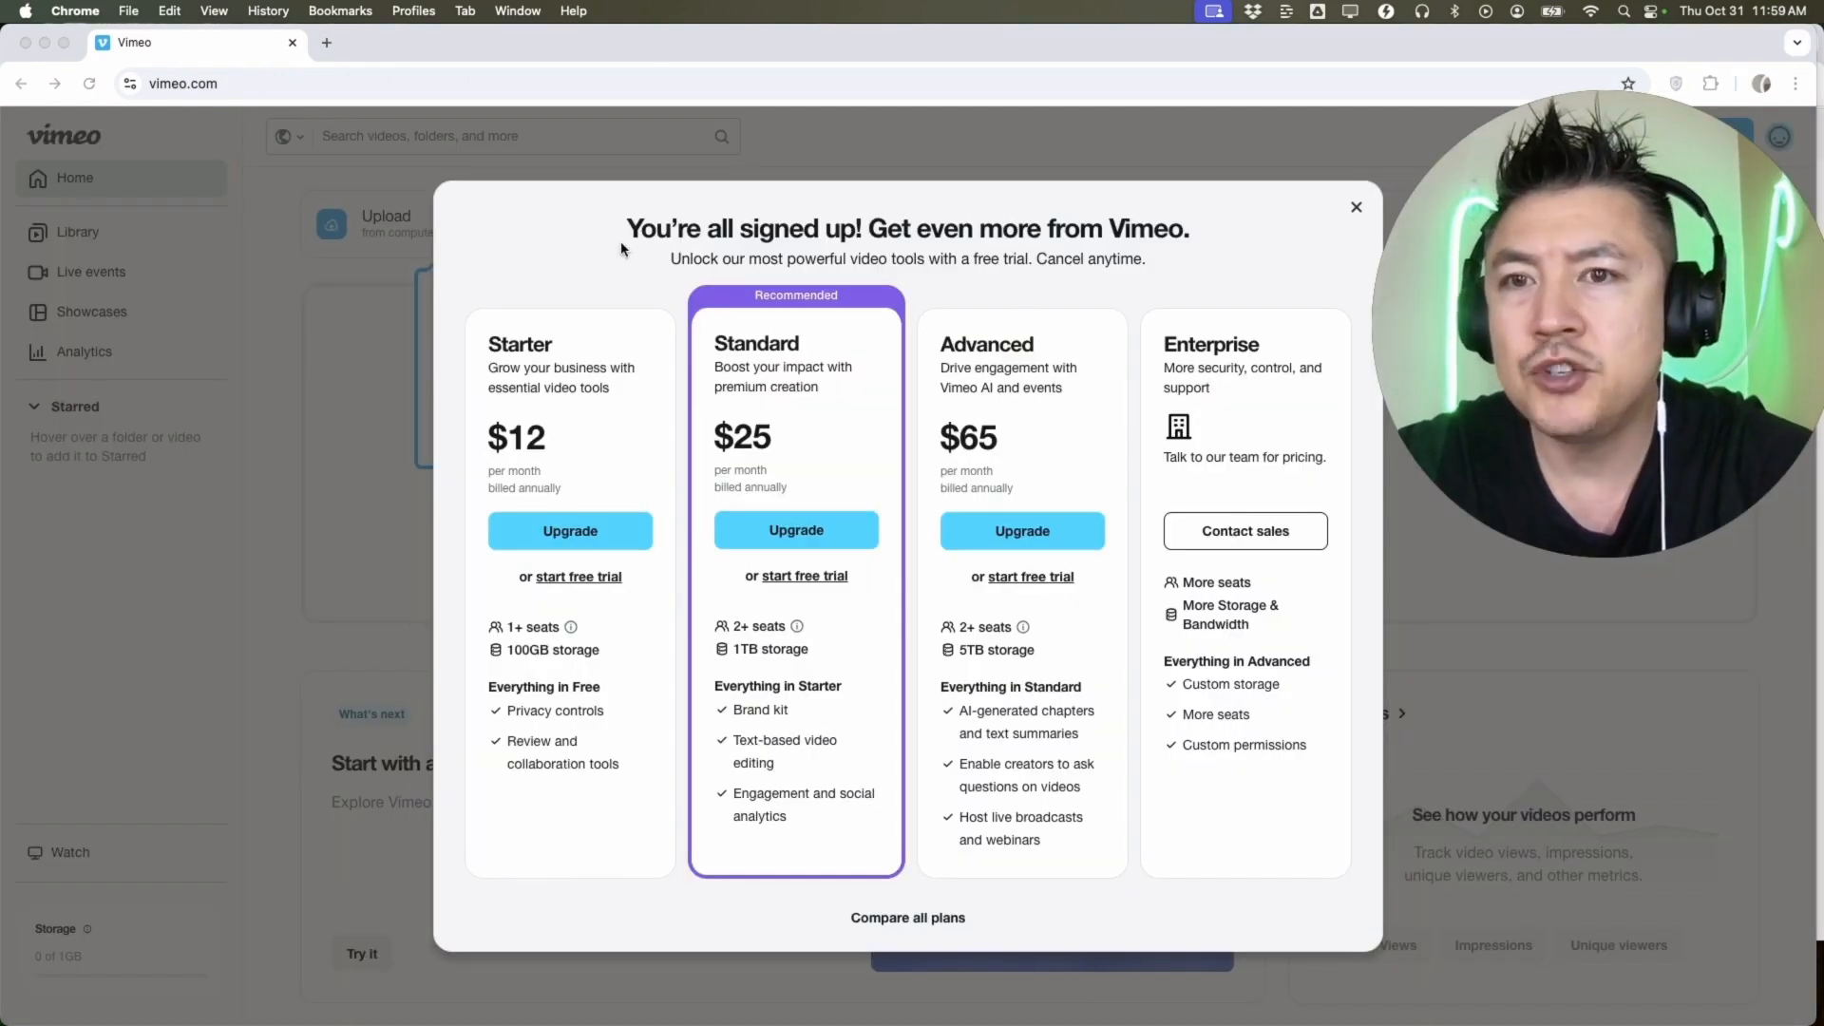
{"action": "mouse_move", "coordinate": [722, 442]}
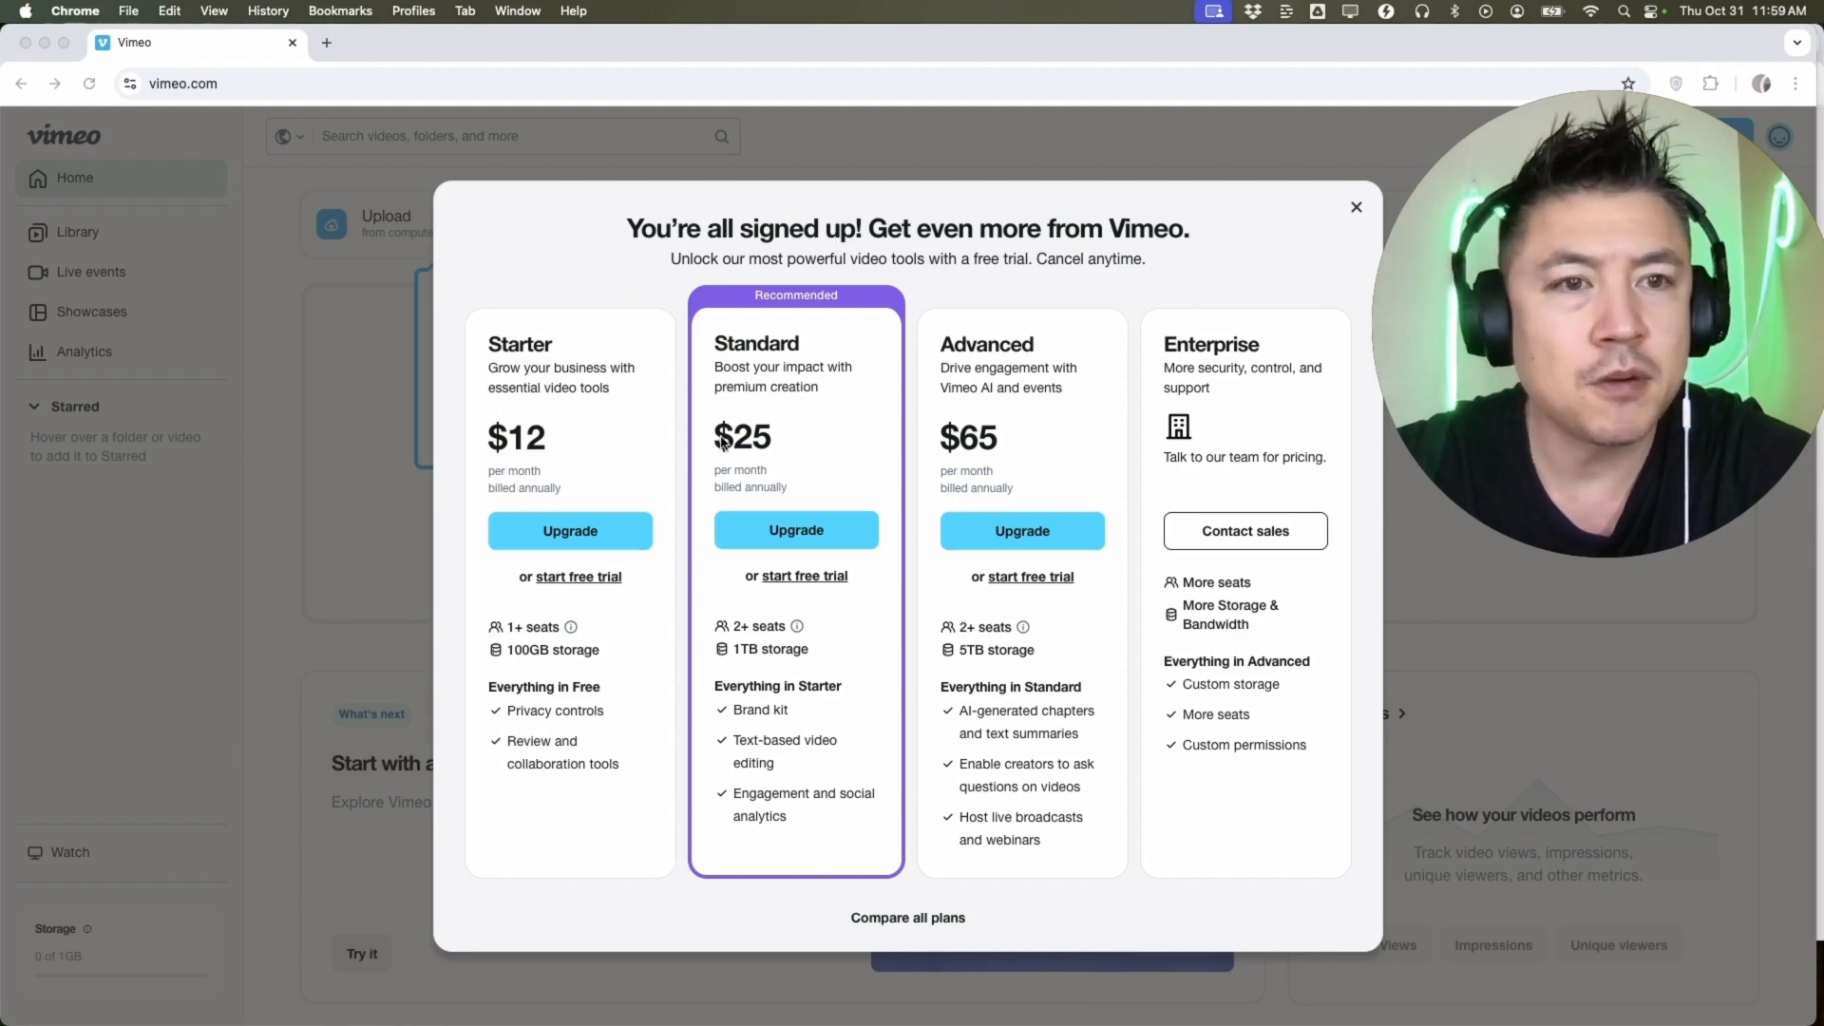
{"action": "mouse_move", "coordinate": [364, 318]}
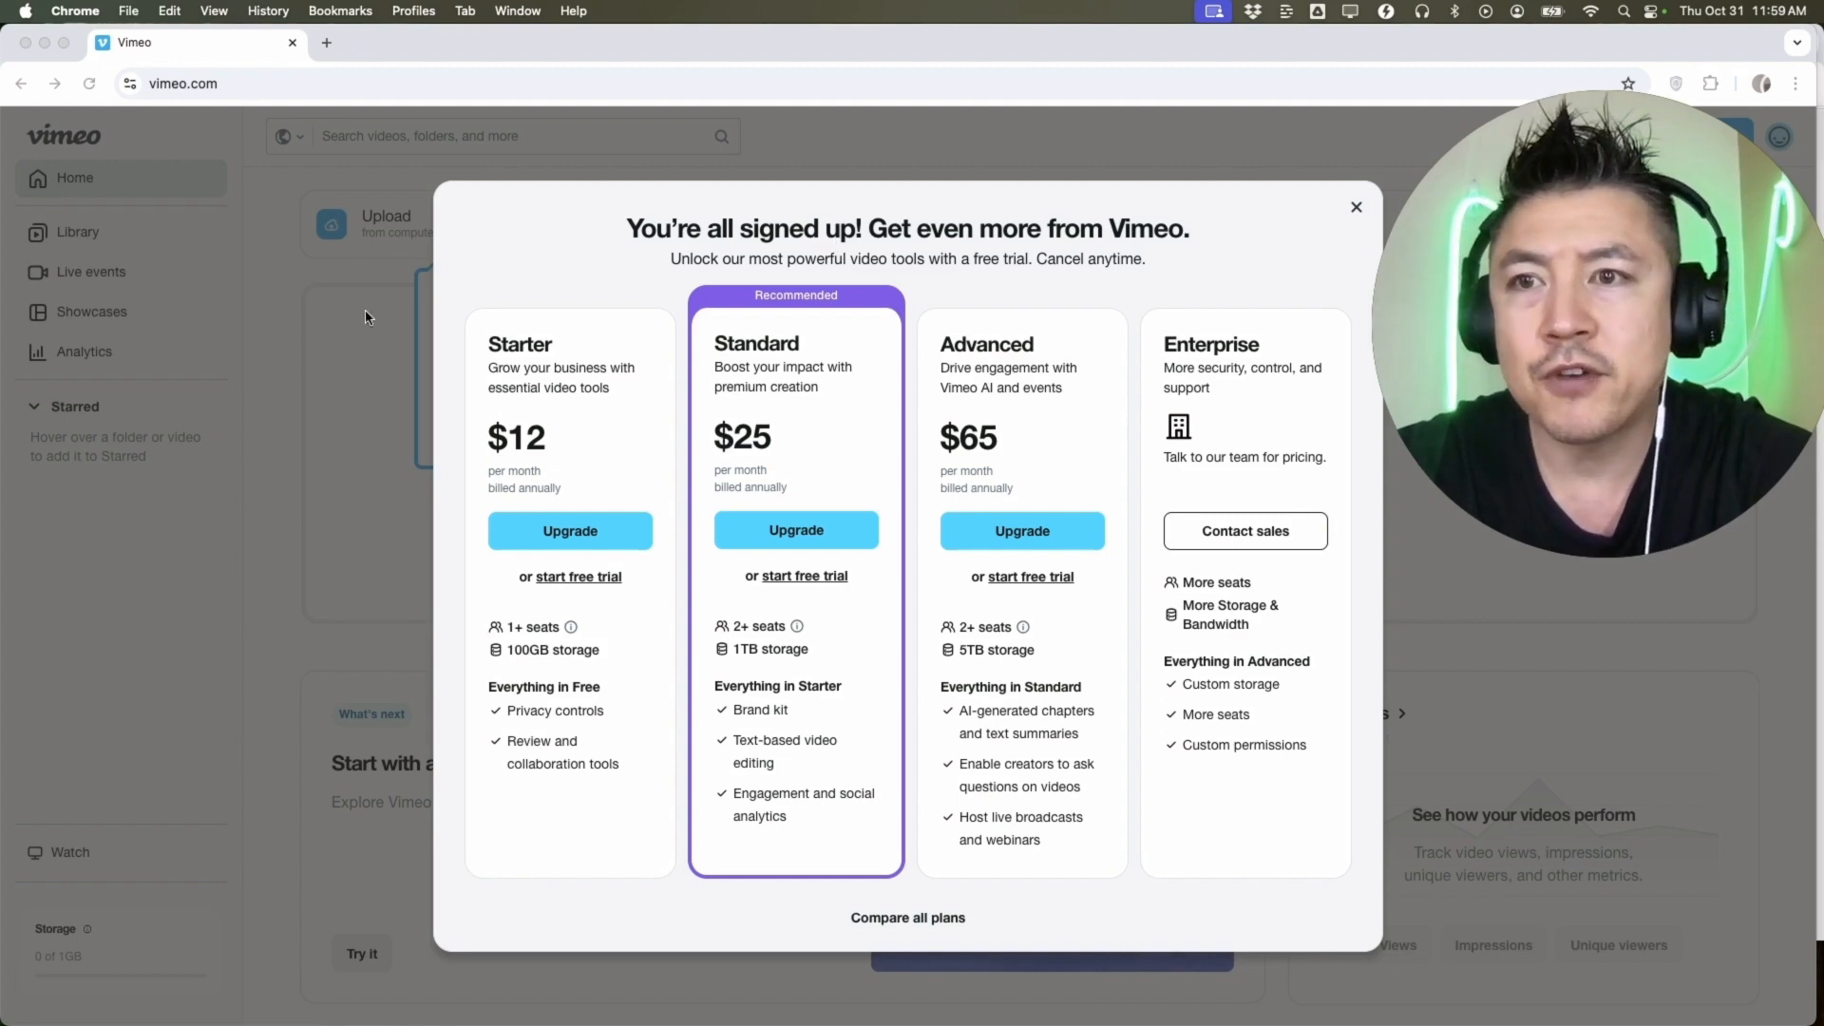
{"action": "mouse_move", "coordinate": [599, 400]}
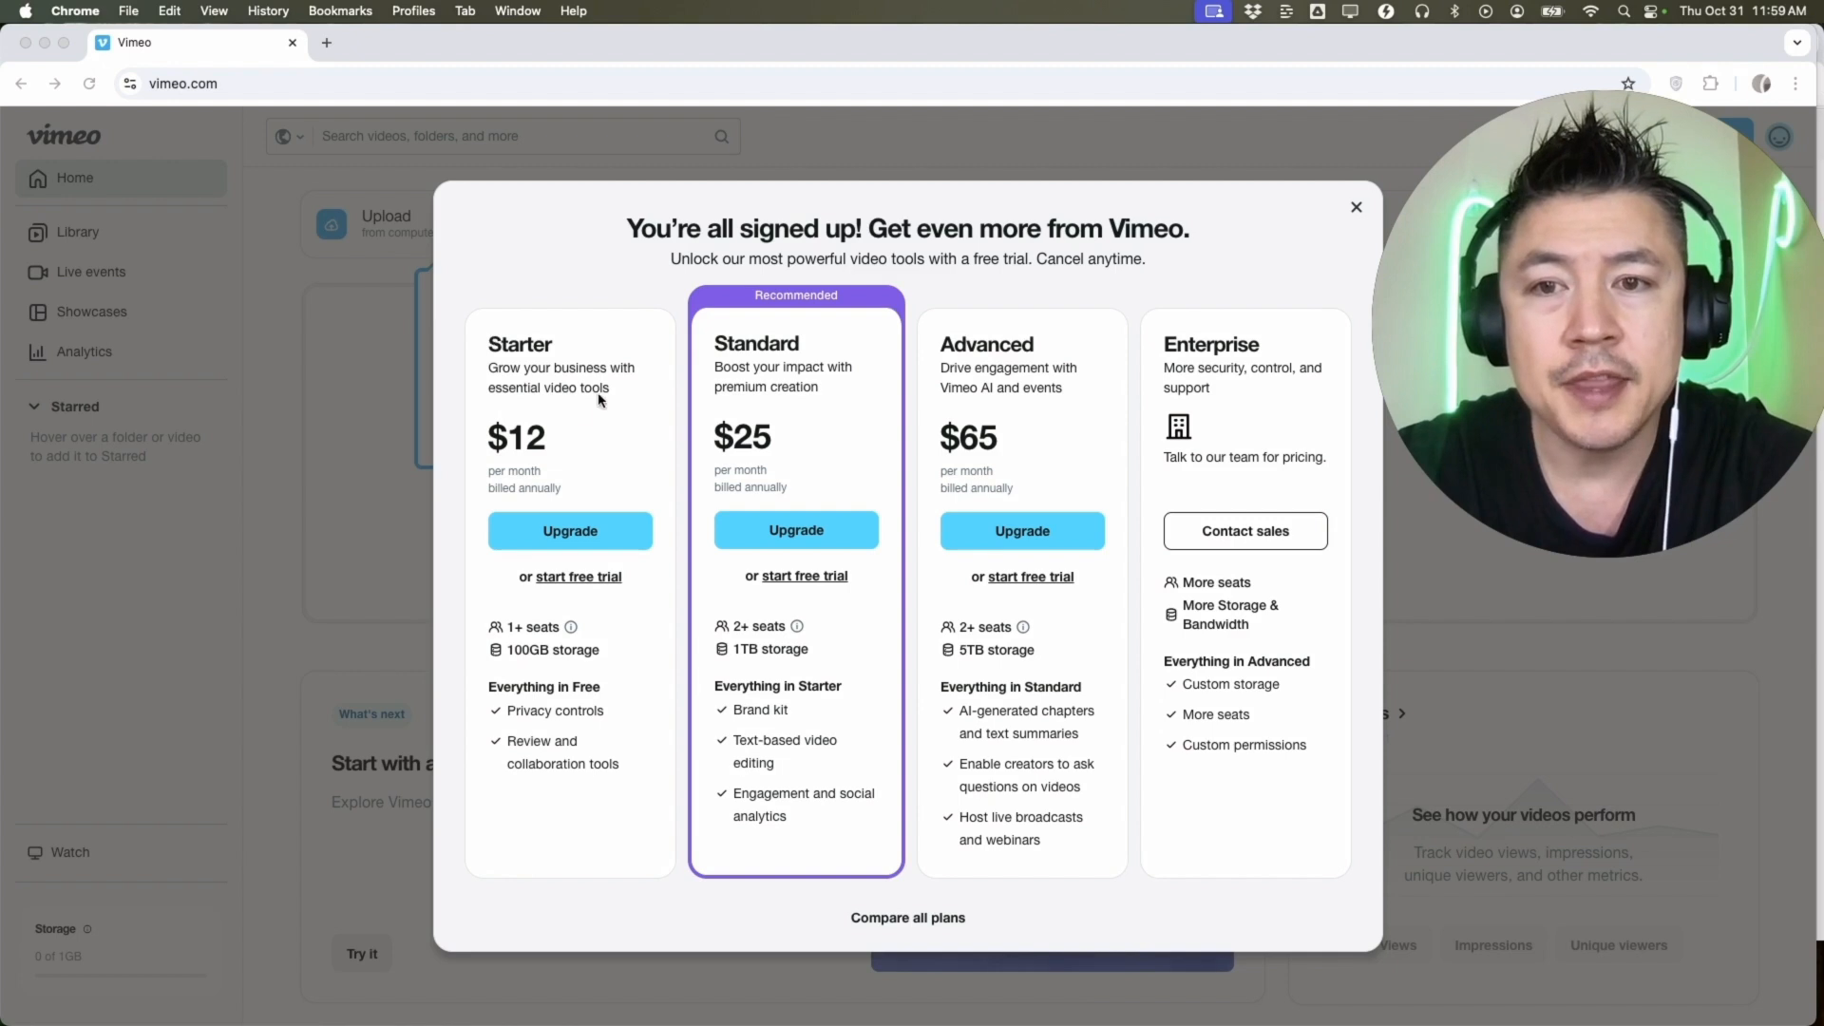
{"action": "mouse_move", "coordinate": [980, 407]}
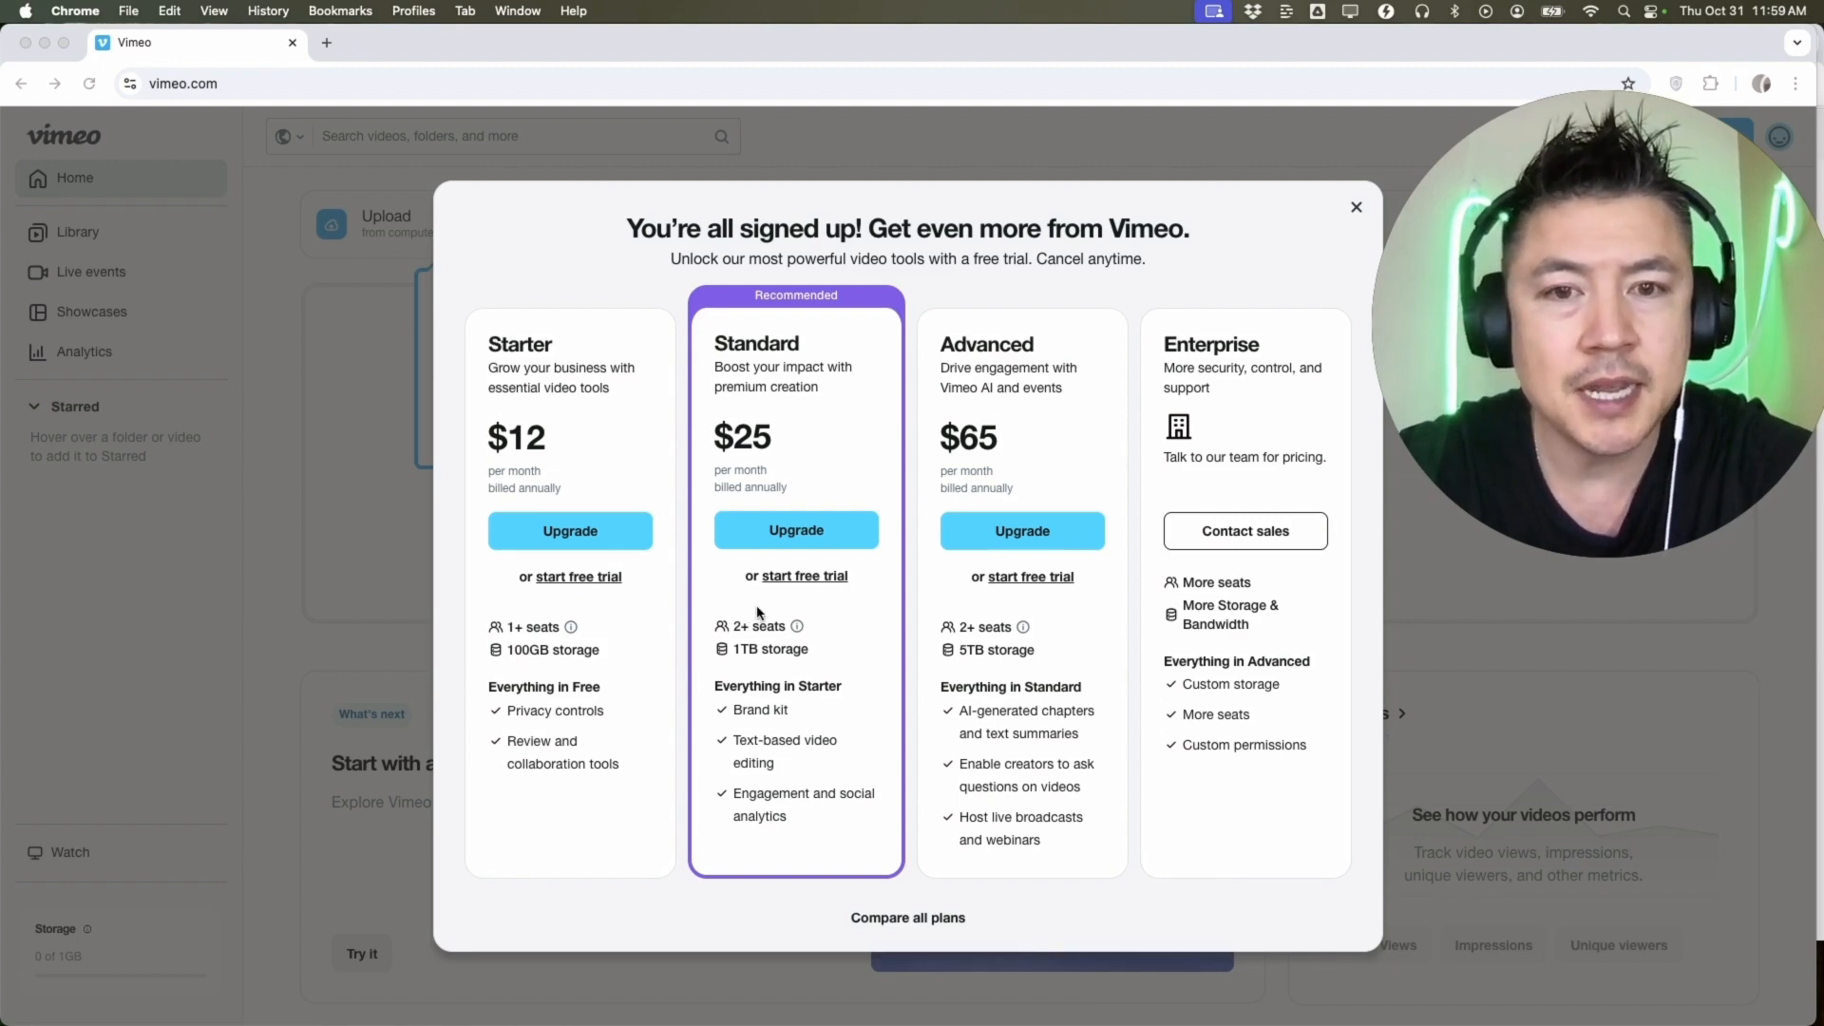
{"action": "mouse_move", "coordinate": [1214, 260]}
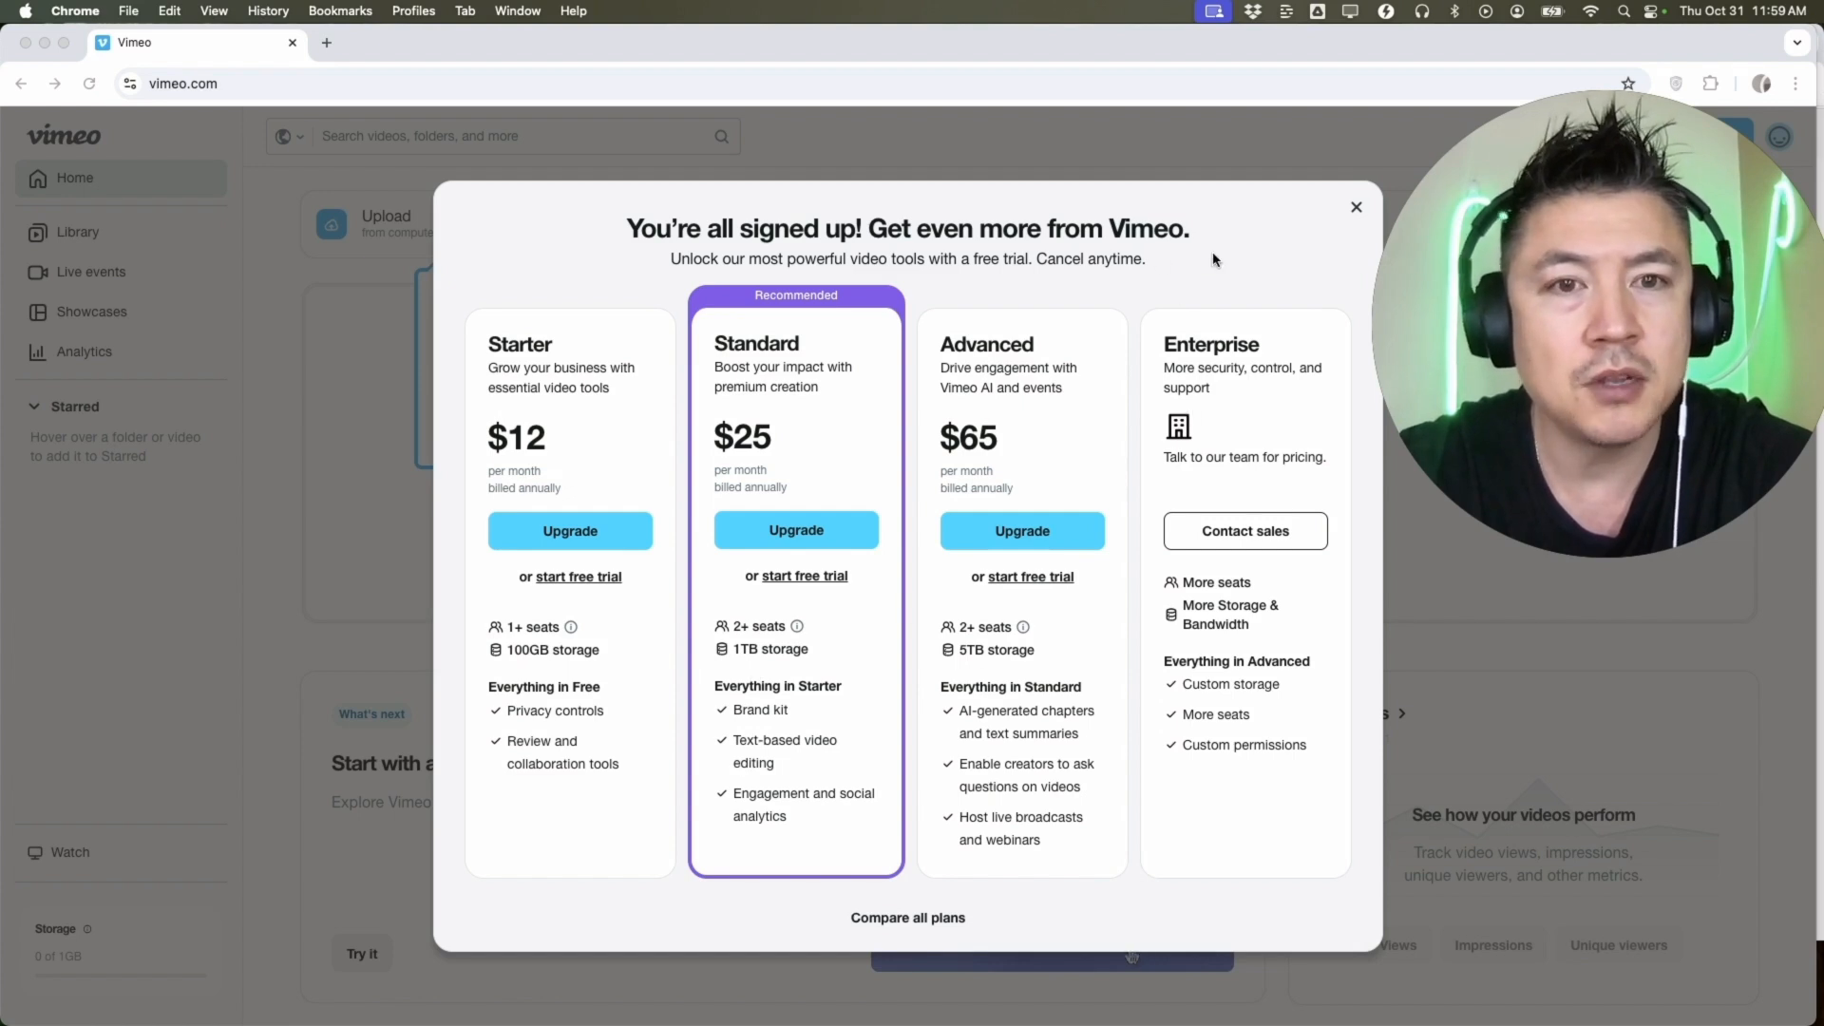
{"action": "left_click", "coordinate": [1354, 208]}
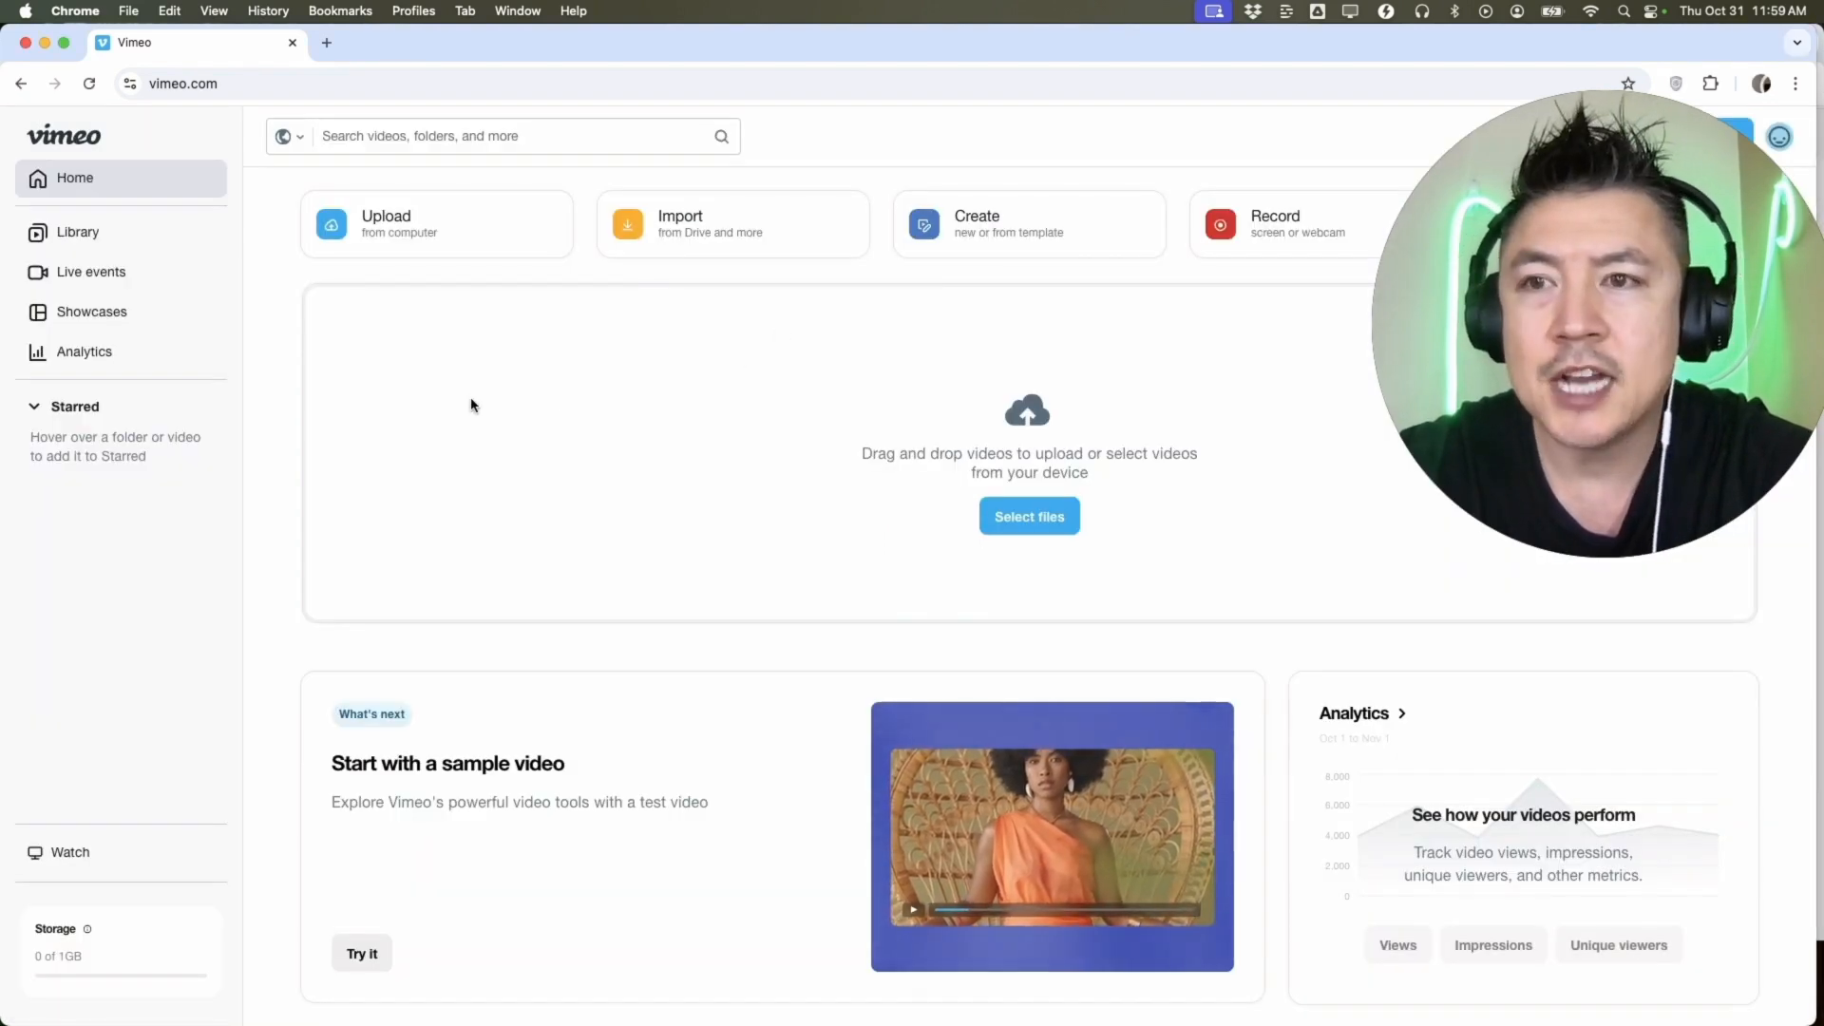